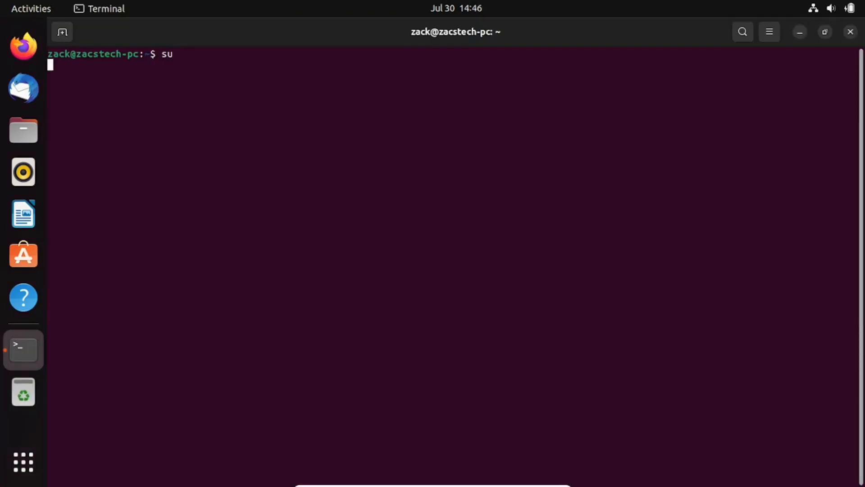
- Switch to the root account with su and its password
key("Return")
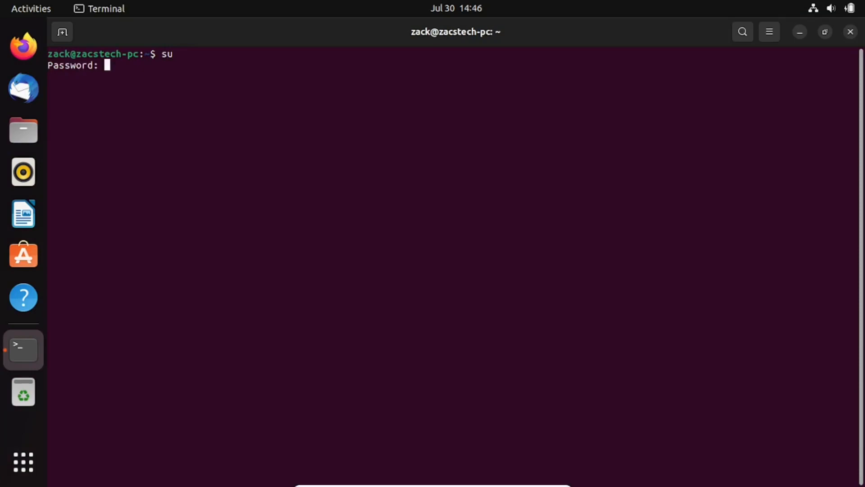
key("Return")
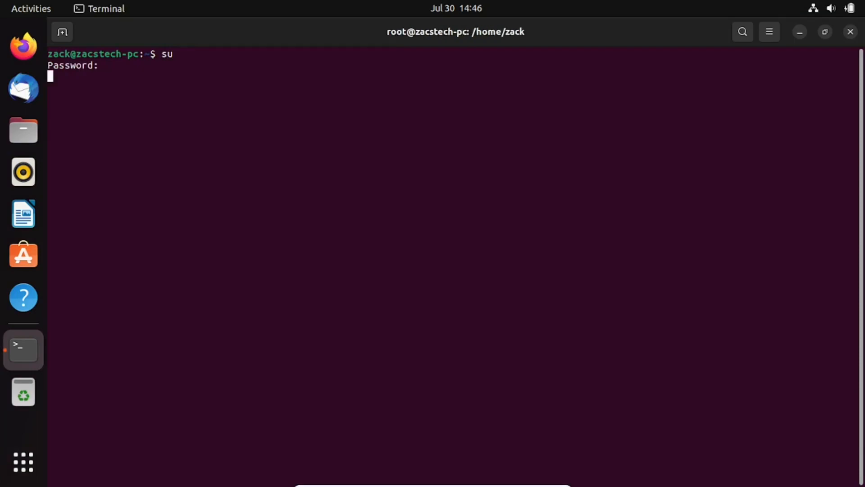
key("Return")
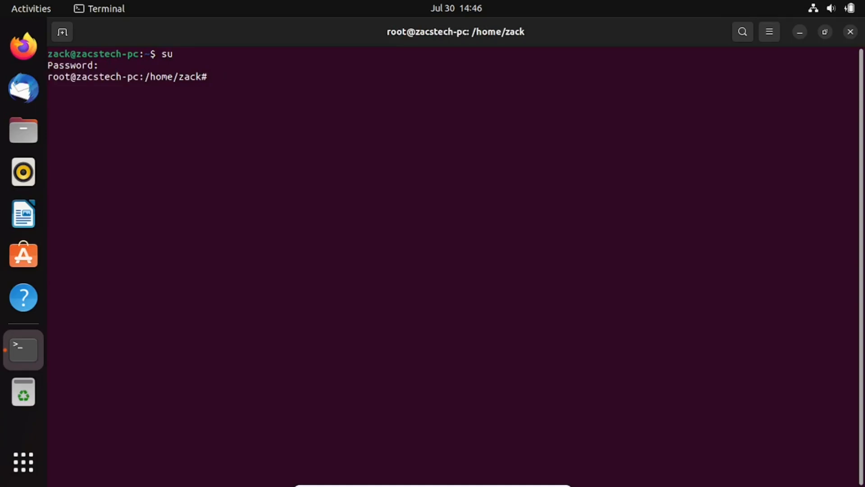
- Refresh the package lists with sudo apt update, then clear the screen
type("sudo apt upd")
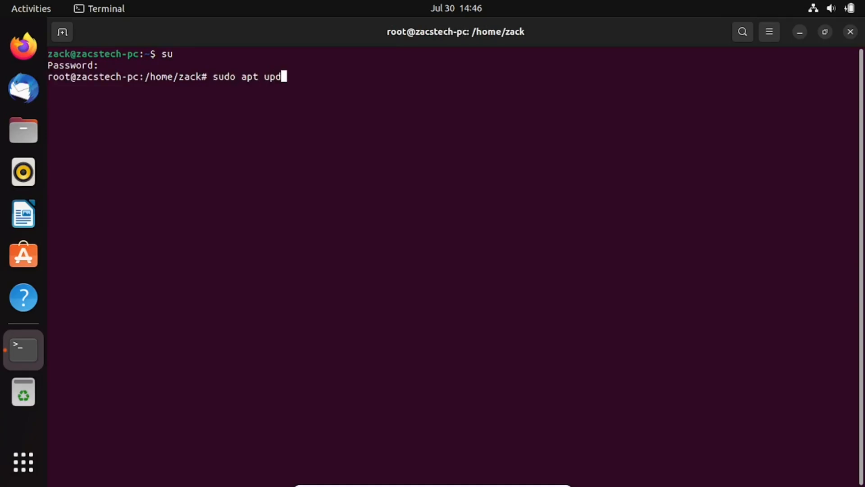
type("ate")
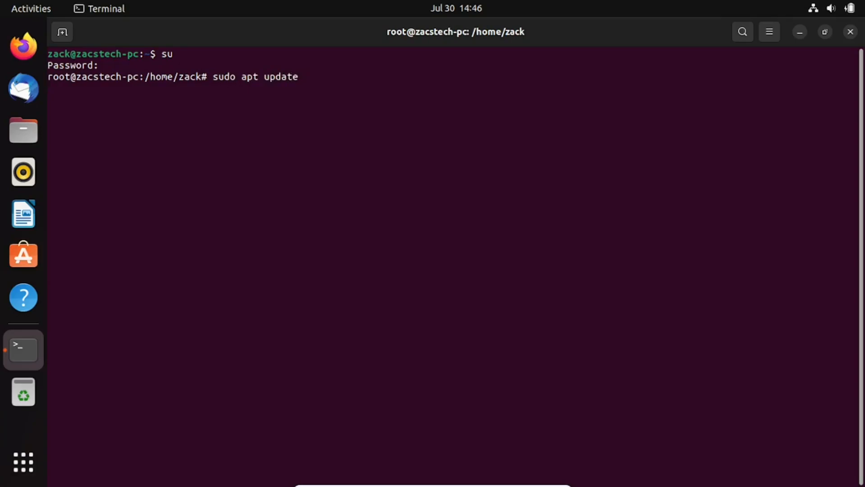
key("Return")
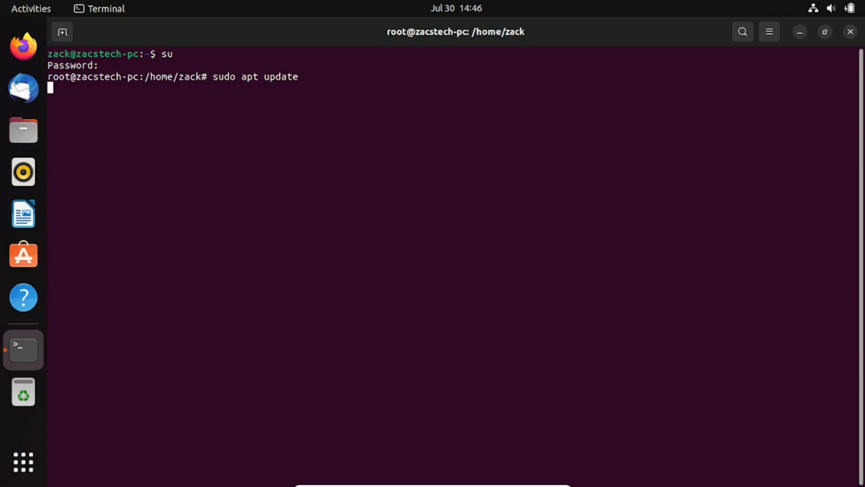
key("Return")
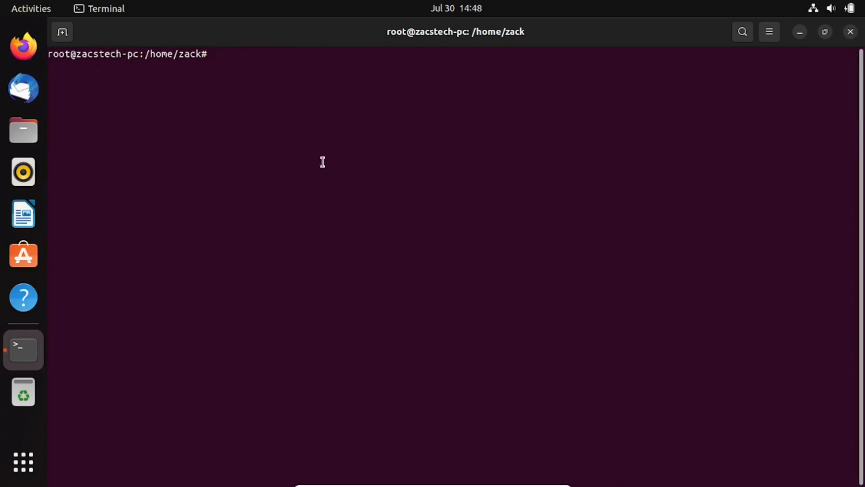
- Install curl, gnupg2, apt-transport-https and other prerequisites, confirming with y, then clear
right_click(321, 161)
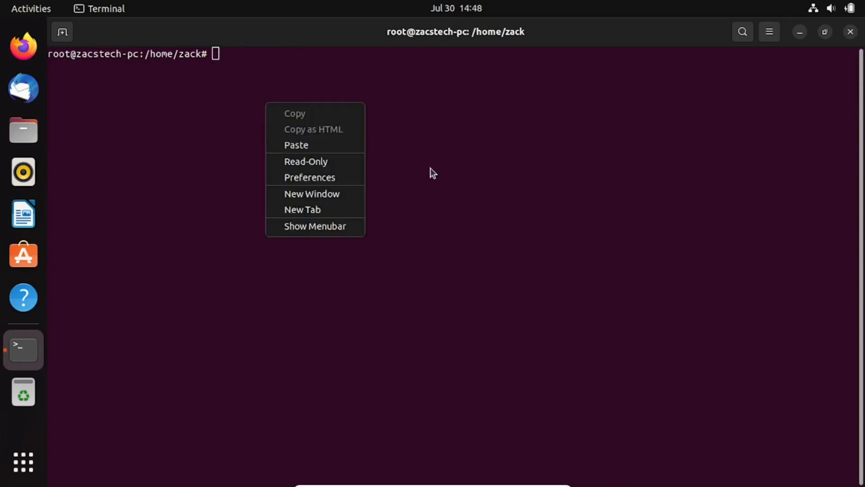
left_click(296, 144)
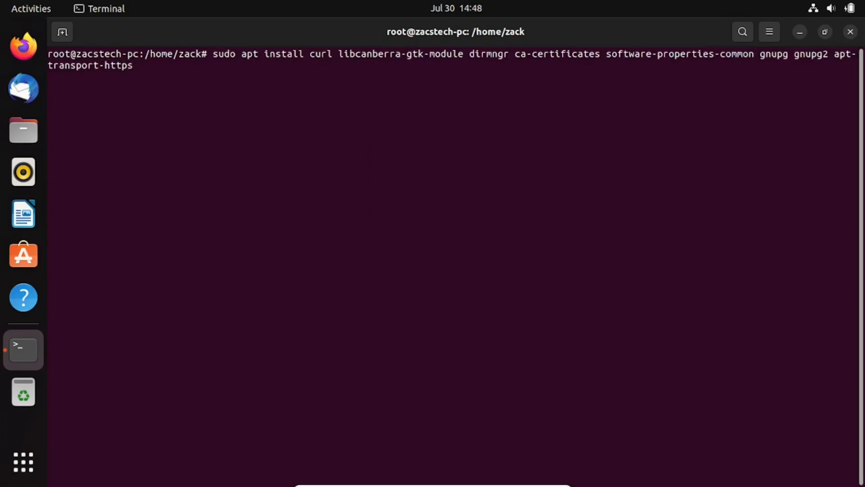
key("Return")
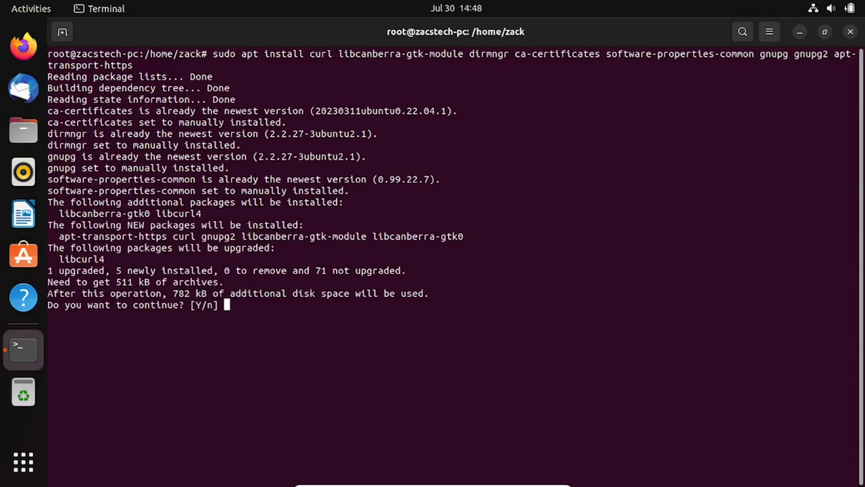
type("y")
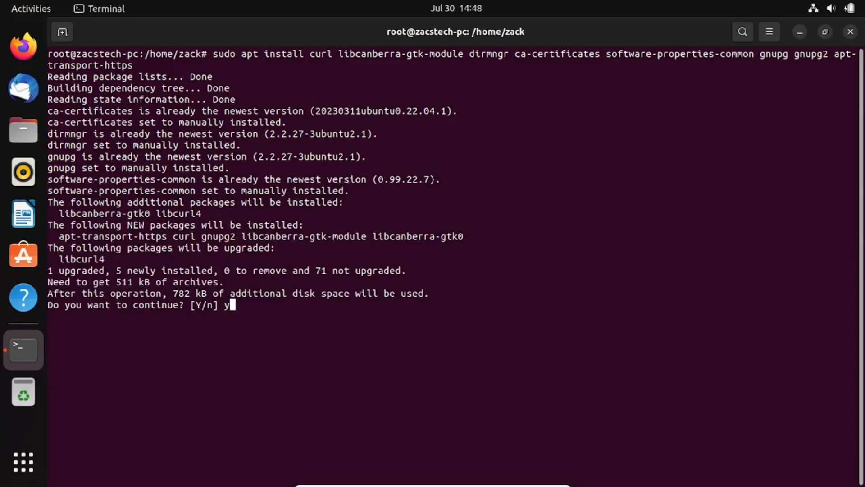
key("Return")
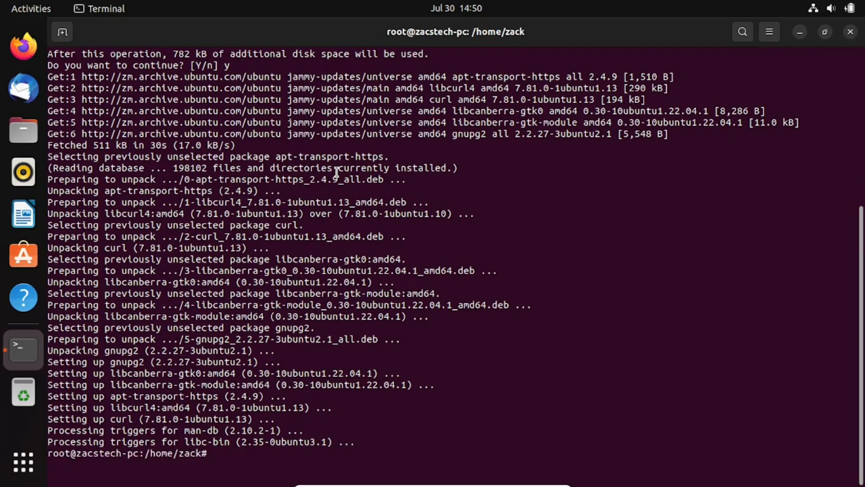
type("cl")
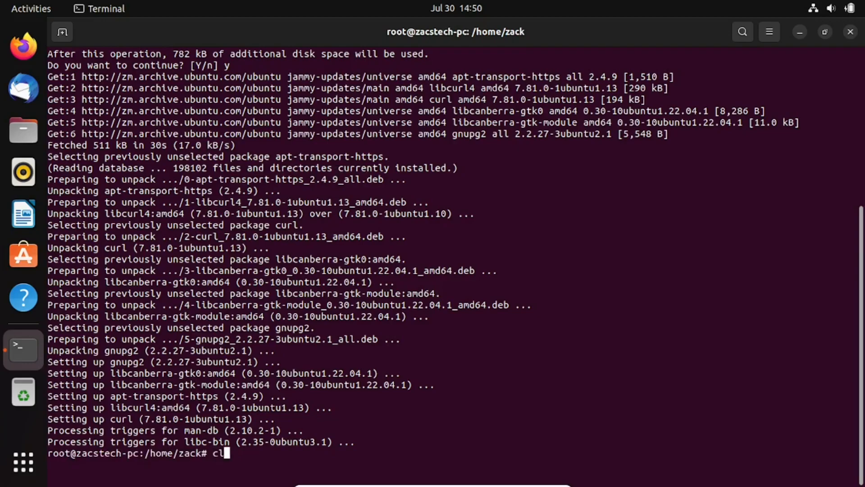
key("Return")
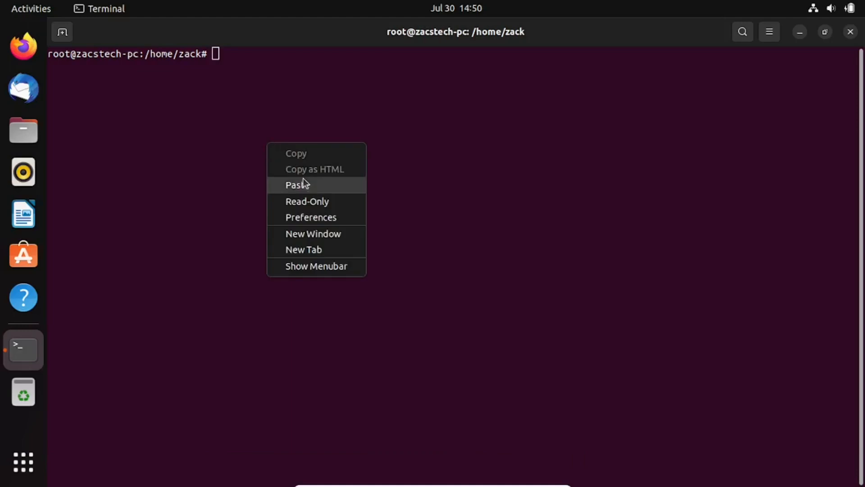
- Import the Atom key to /usr/share/keyrings/atom.gpg and add the atom.list repository
left_click(296, 185)
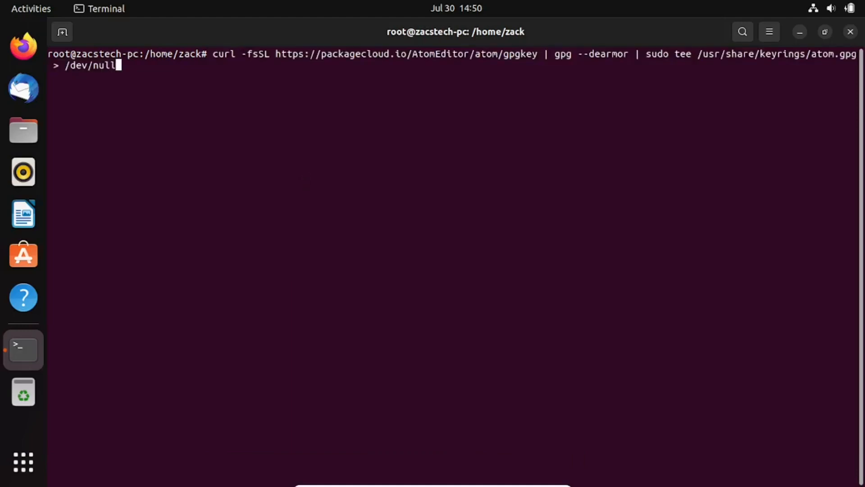
key("Return")
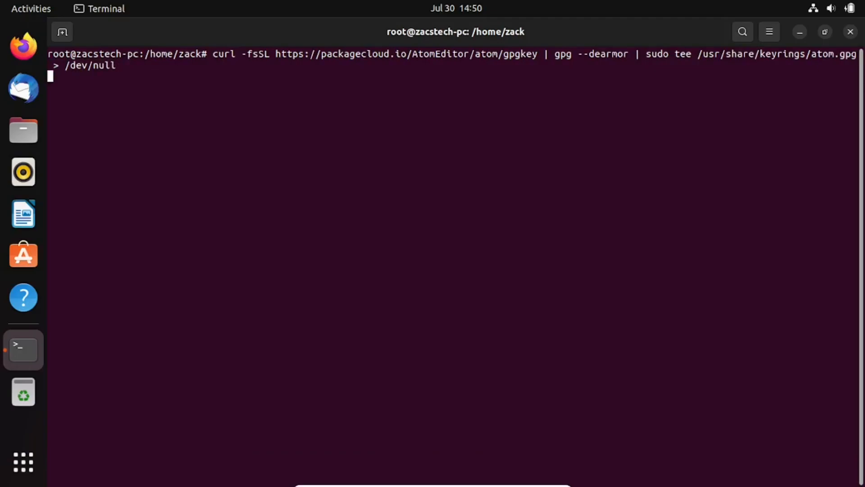
key("Return")
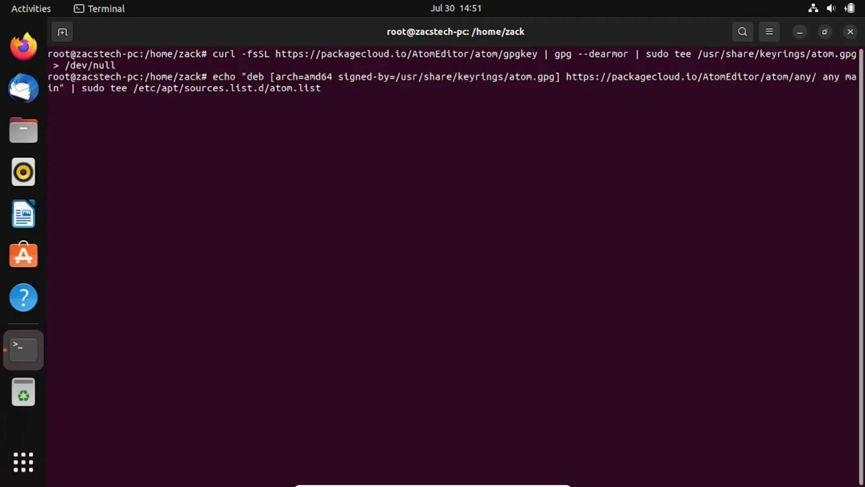
key("Return")
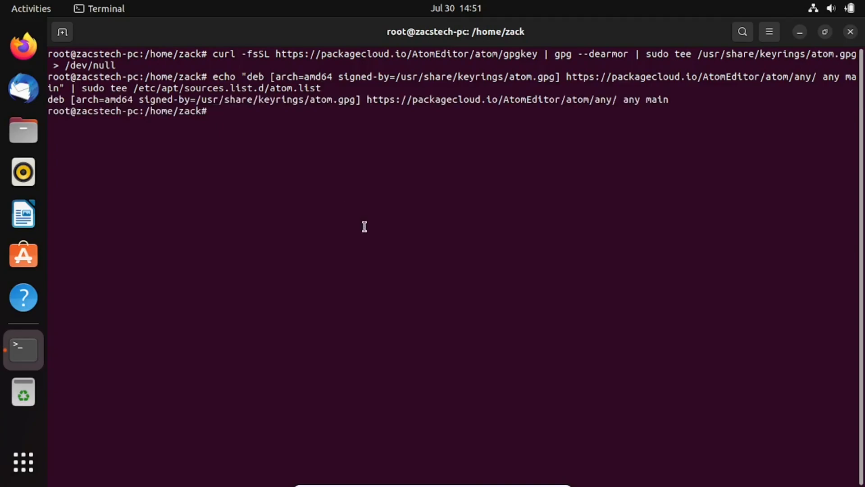
mouse_move(484, 416)
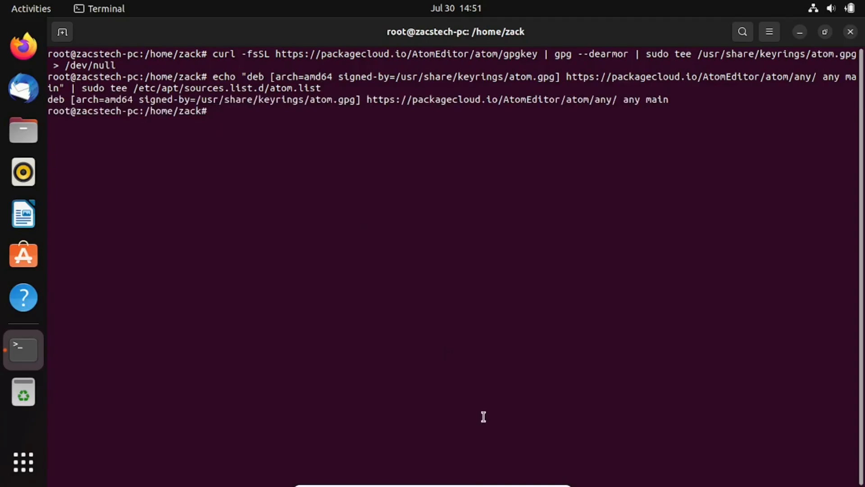
- Run sudo apt update to load the Atom repository, then clear the screen
type("sudo")
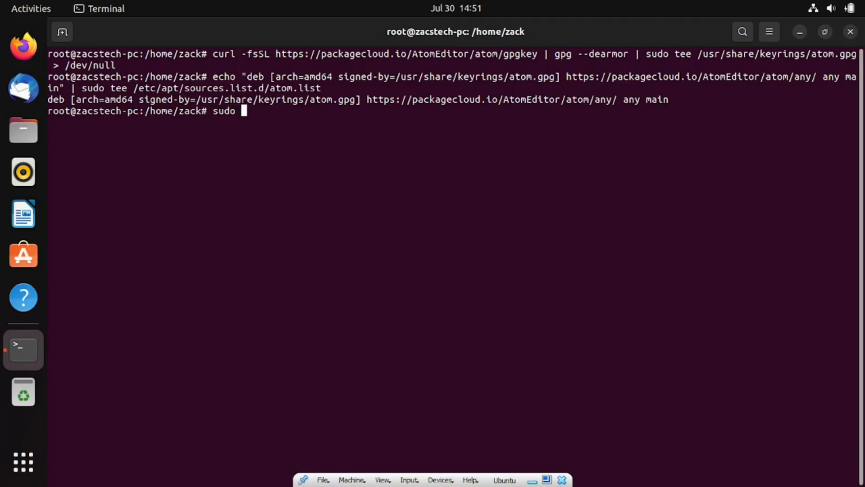
type("apt u")
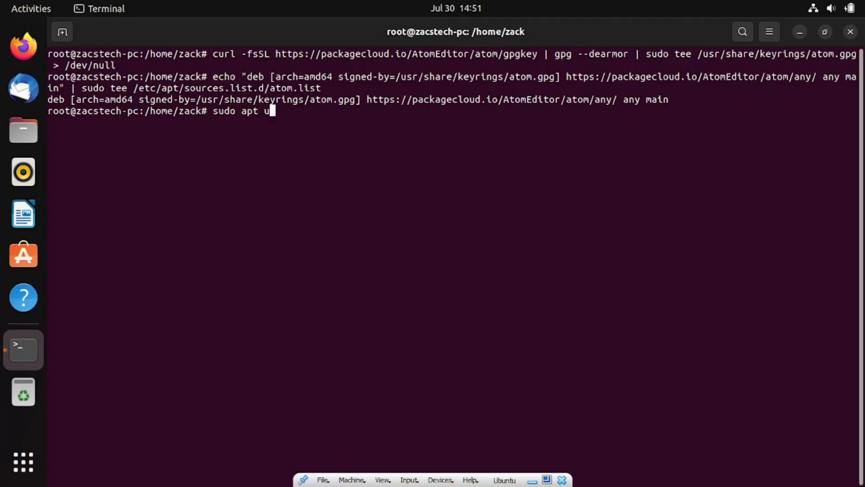
key("Return")
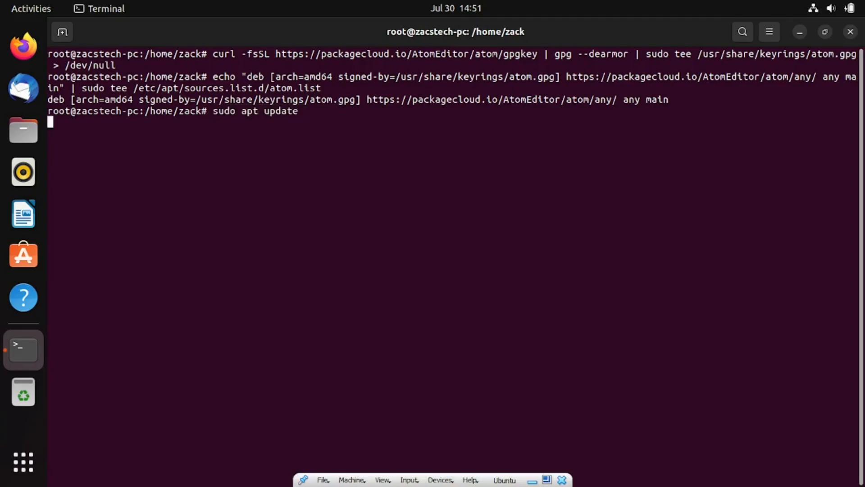
key("Return")
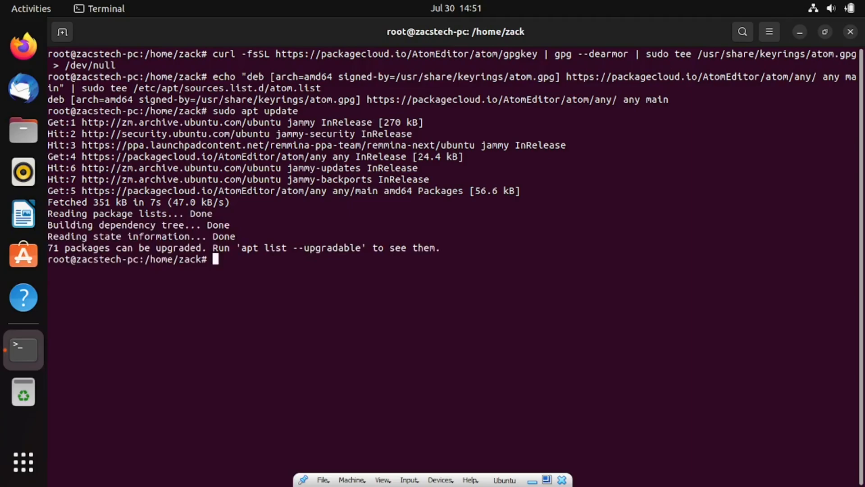
type("cle")
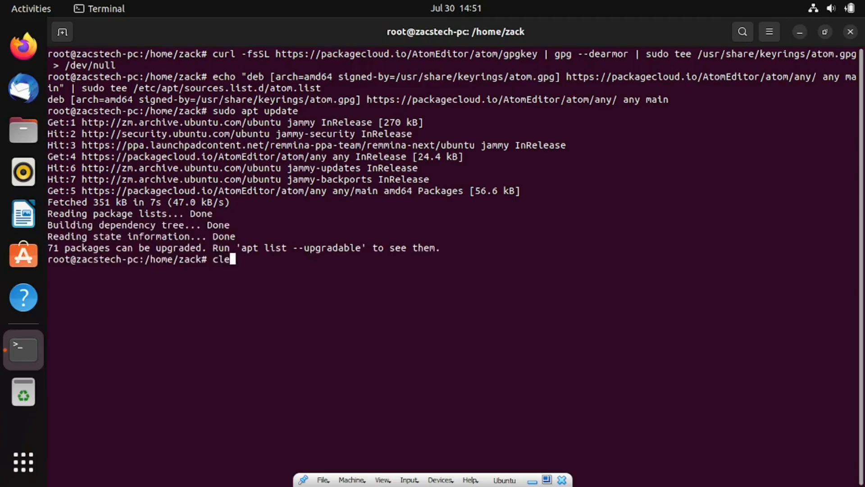
key("Return")
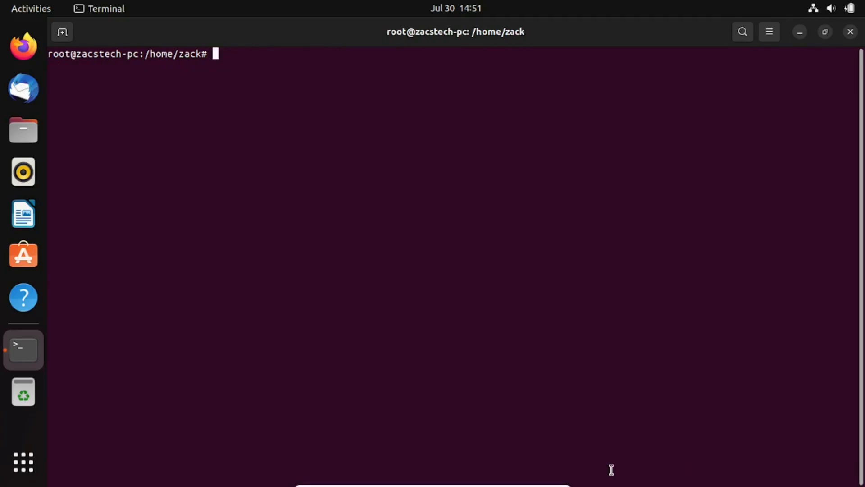
- Install Atom with 'sudo apt install atom', answering y to accept the git dependencies
type("sudo a")
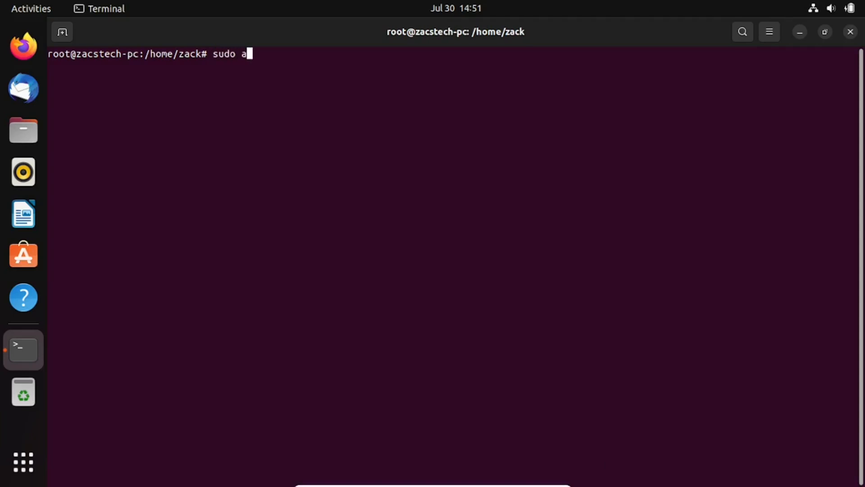
type("pt ins")
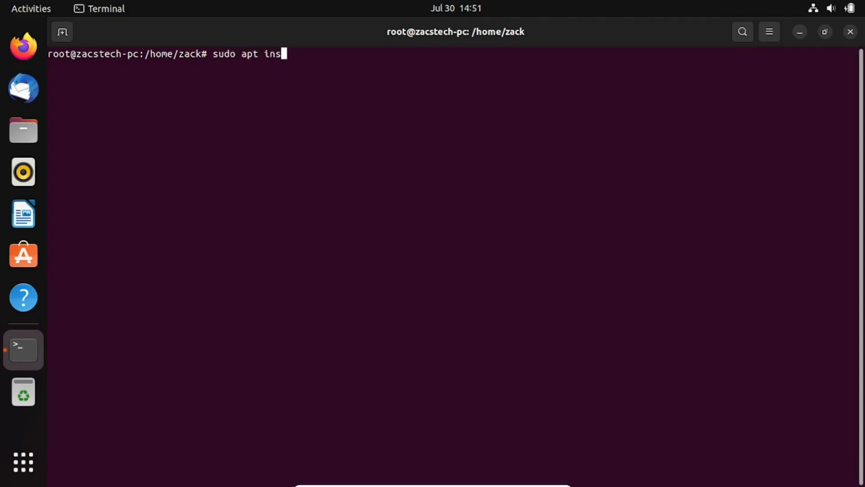
type("tall a")
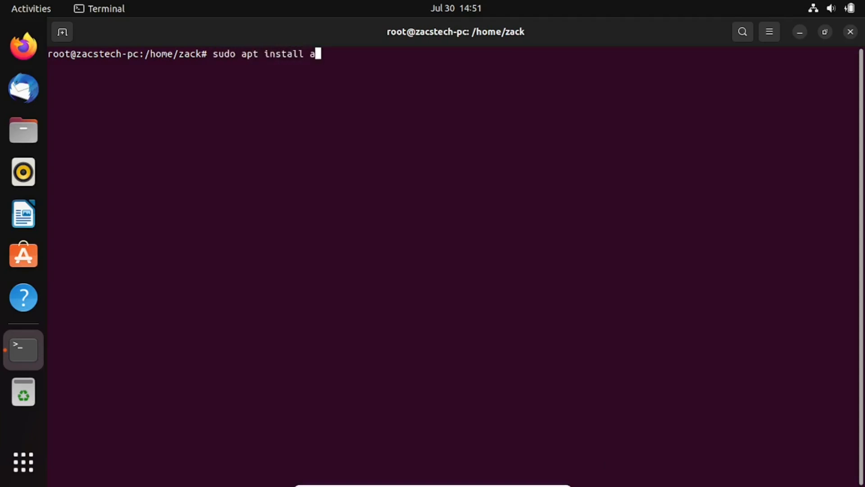
type("tom")
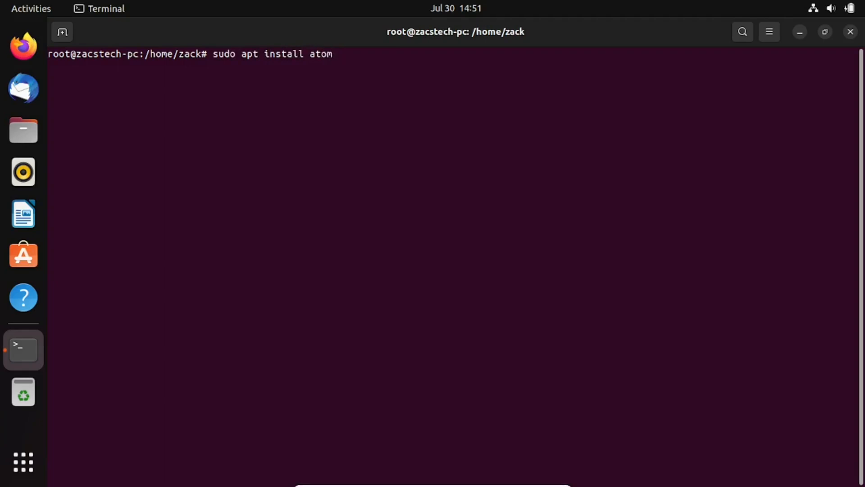
key("Return")
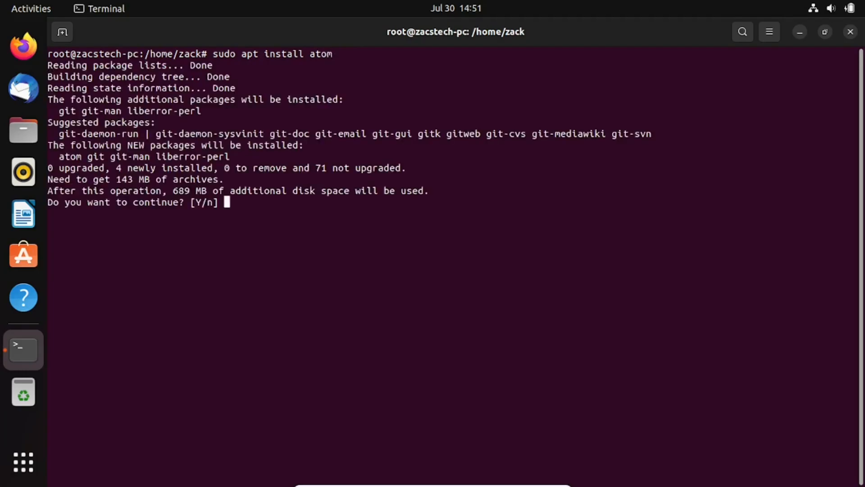
type("y")
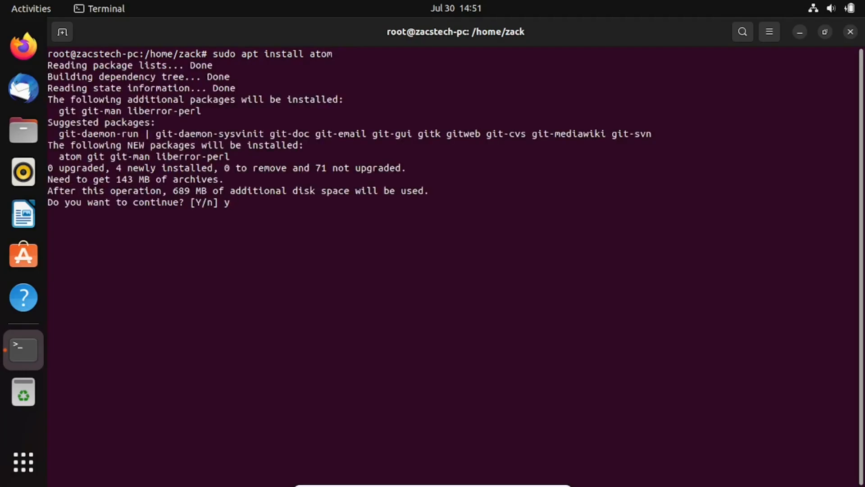
key("Return")
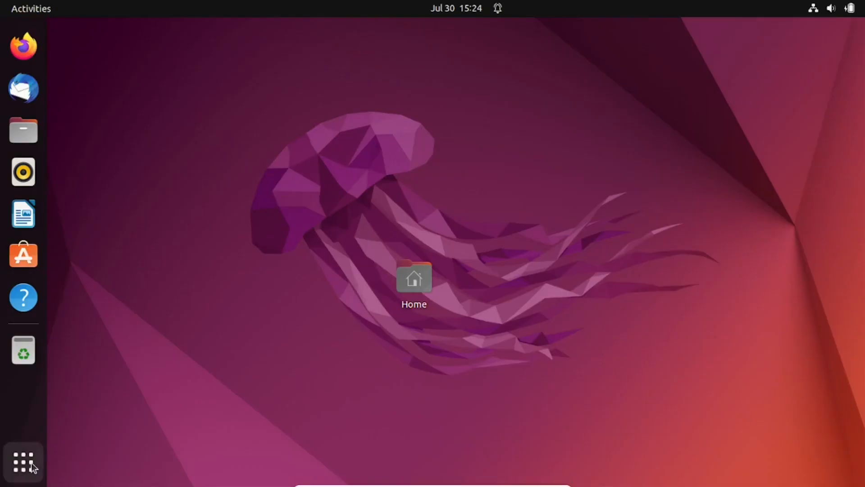
- Search 'atom' in the application grid and launch the Atom editor
left_click(23, 461)
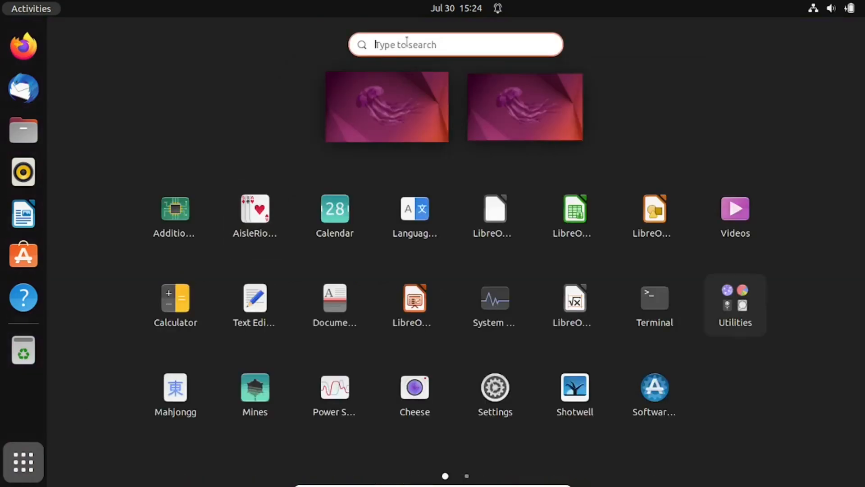
type("ato")
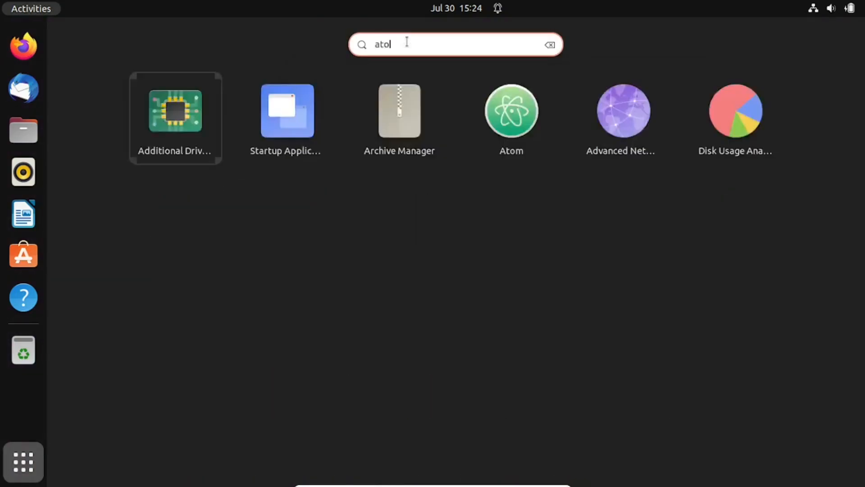
type("m")
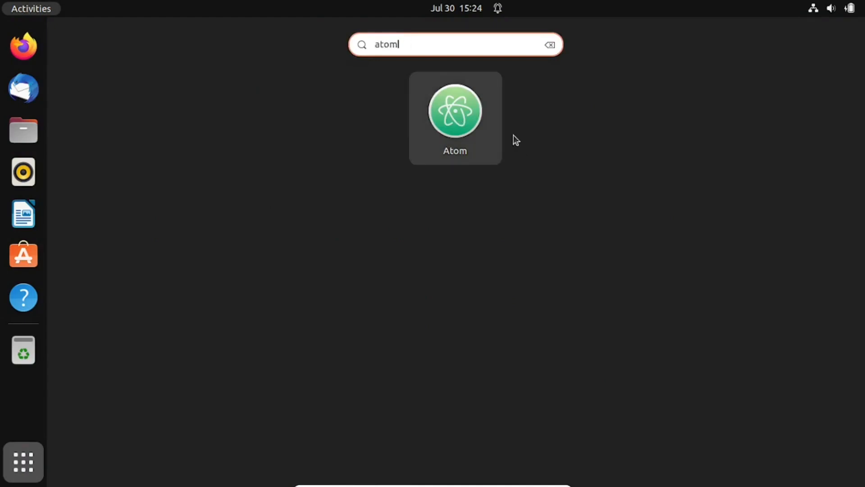
mouse_move(457, 113)
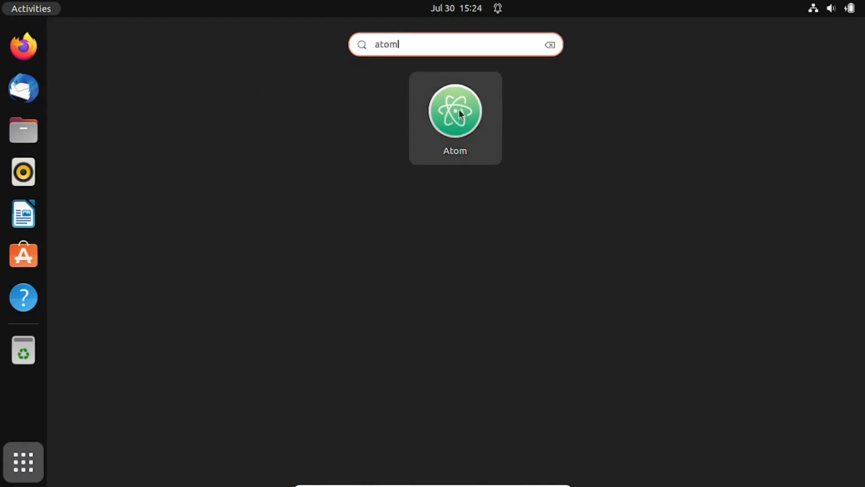
left_click(454, 110)
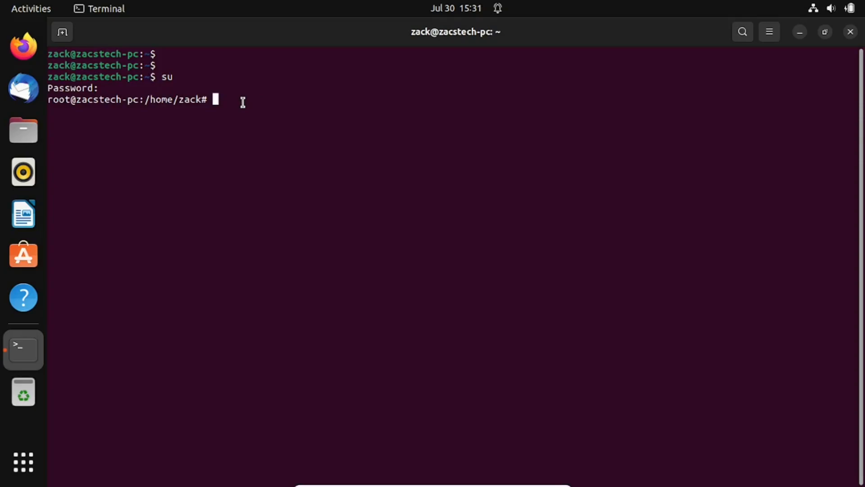
- Remove Atom with 'sudo apt remove atom', confirming with y
type("sudo apt remove atom")
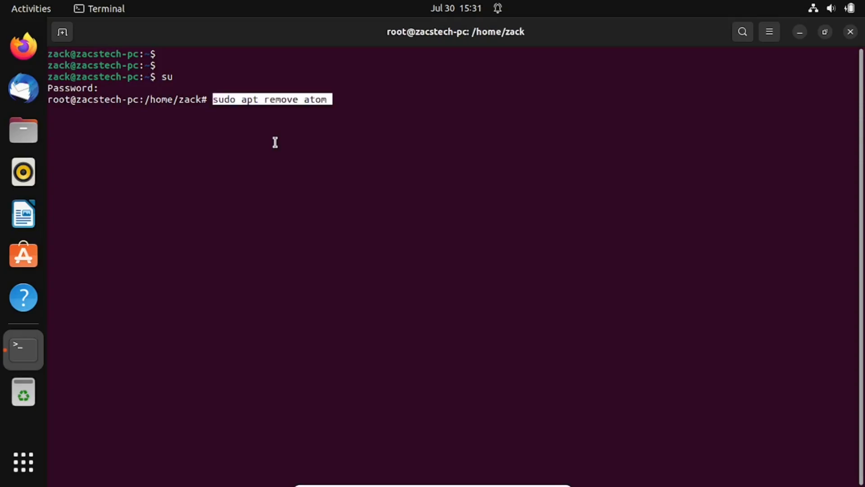
key("Return")
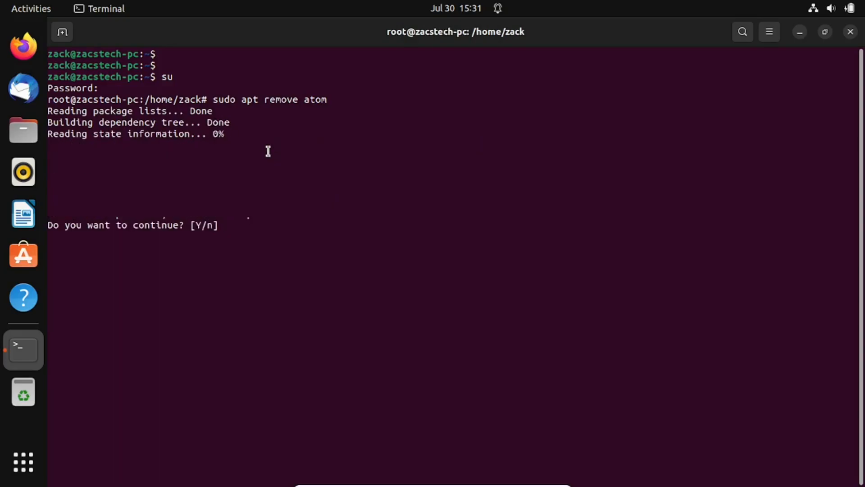
type("y")
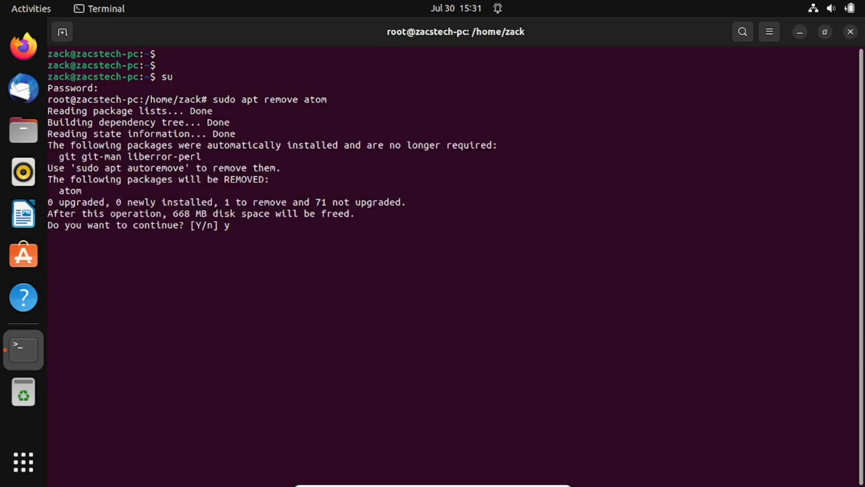
key("Return")
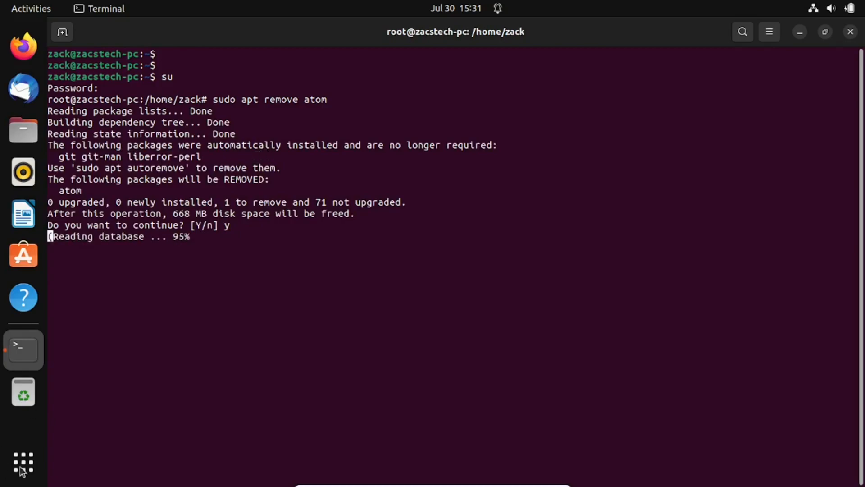
left_click(23, 462)
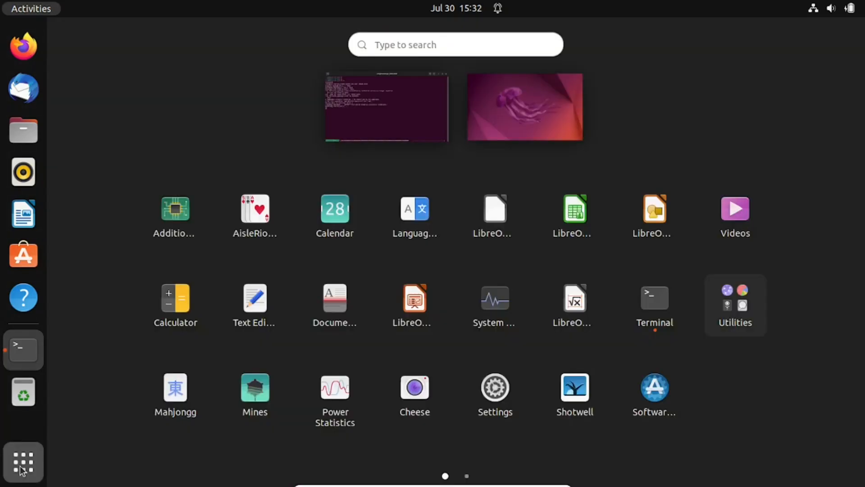
mouse_move(39, 255)
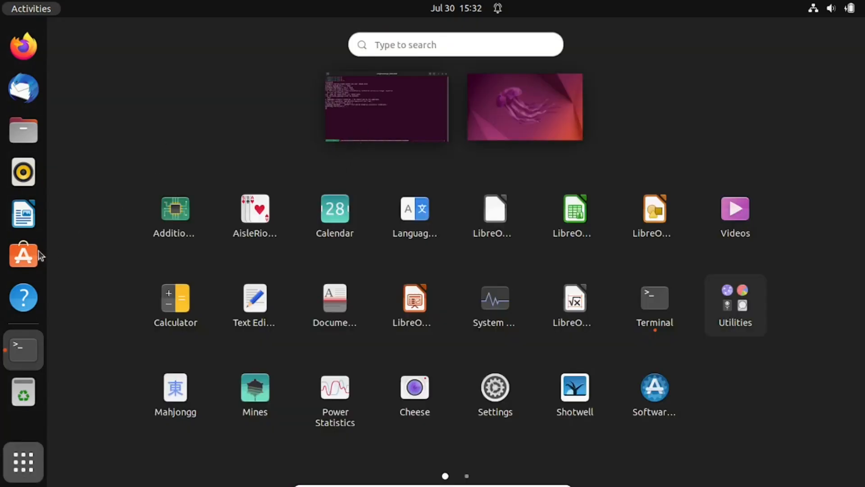
mouse_move(31, 255)
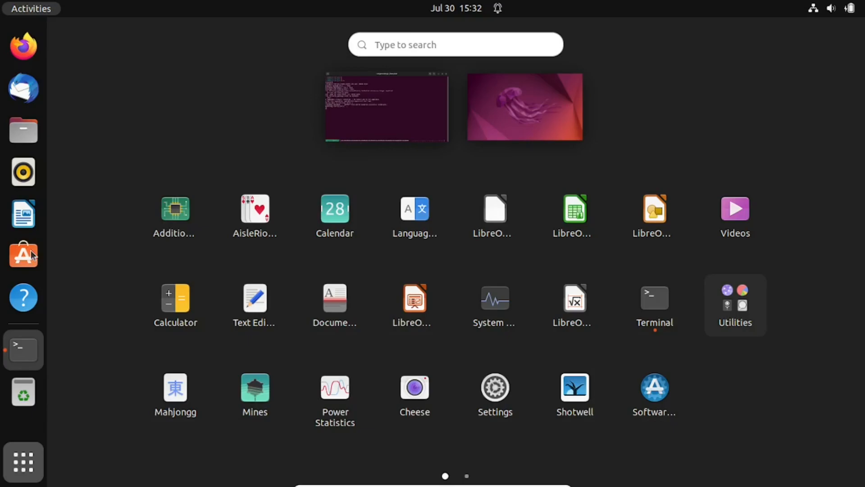
- Launch Ubuntu Software from the dock and search for 'atom'
left_click(23, 254)
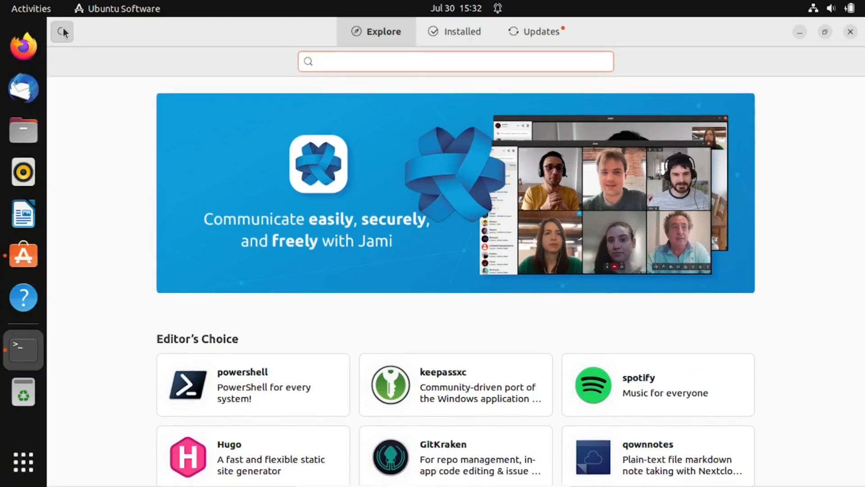
type("atom")
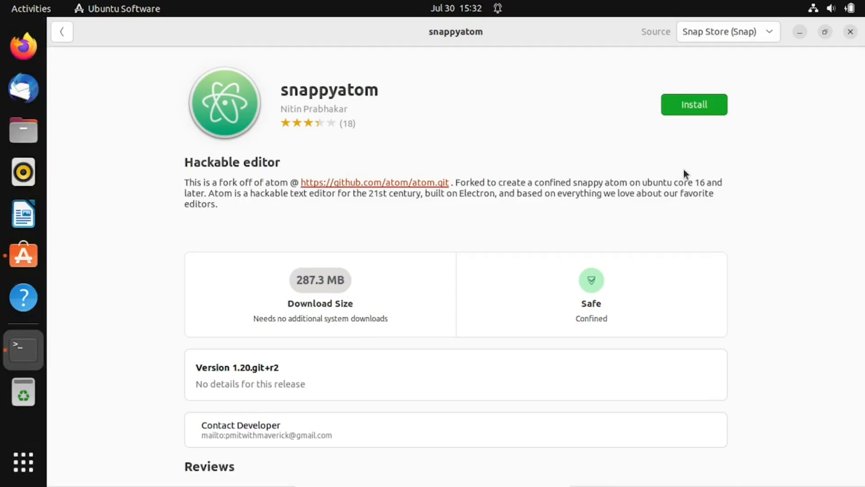
mouse_move(775, 81)
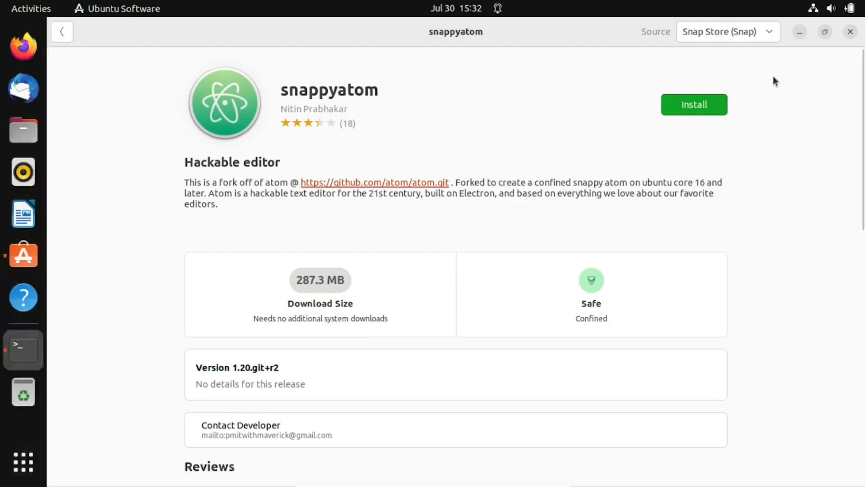
mouse_move(820, 99)
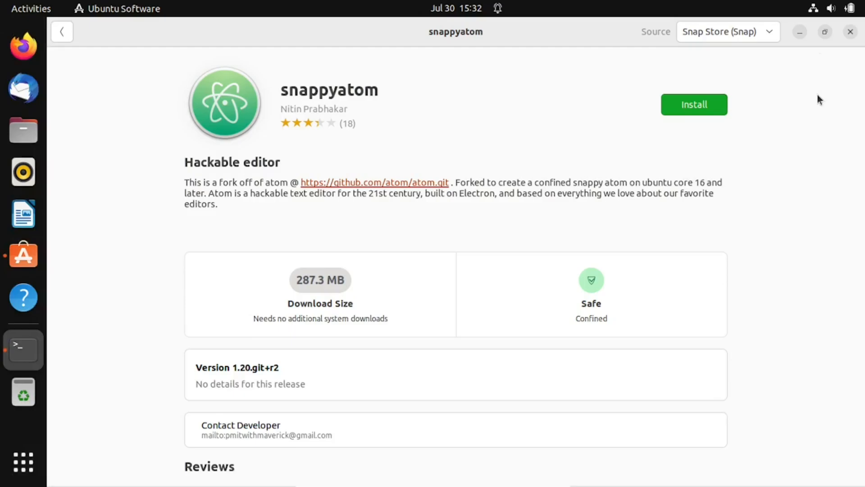
- Scroll to the snappyatom Reviews section and load more reviews with Show More
scroll("down", 3)
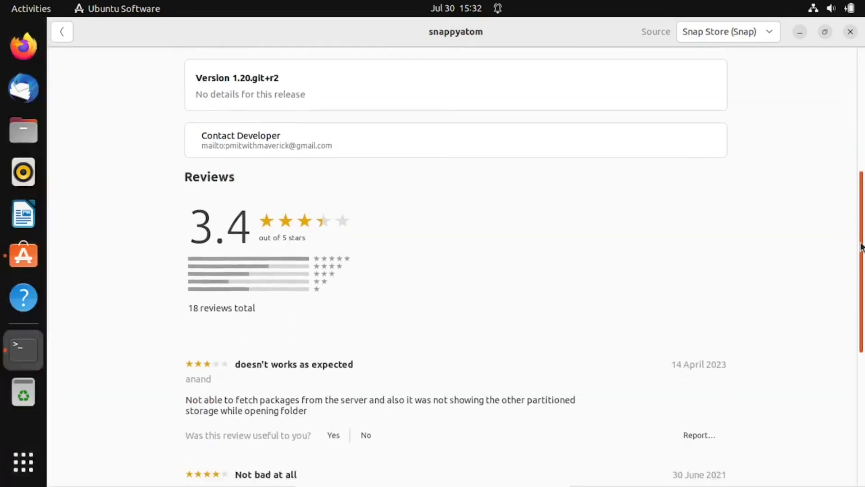
scroll("down", 3)
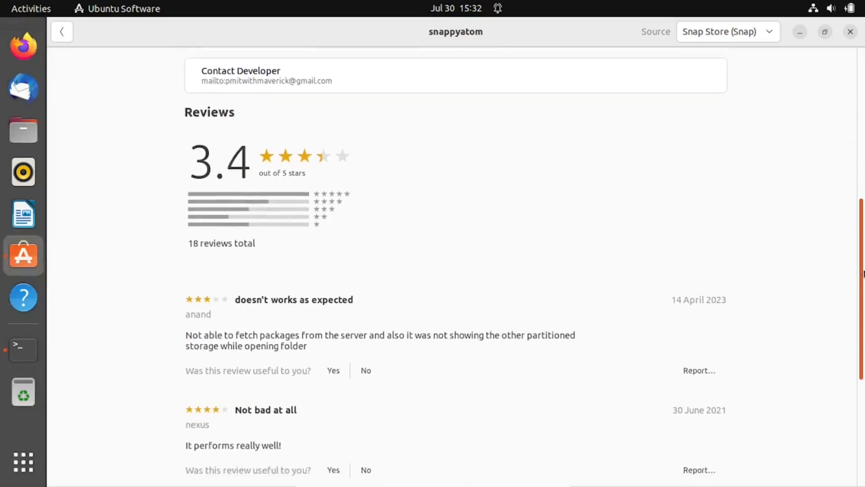
scroll("down", 3)
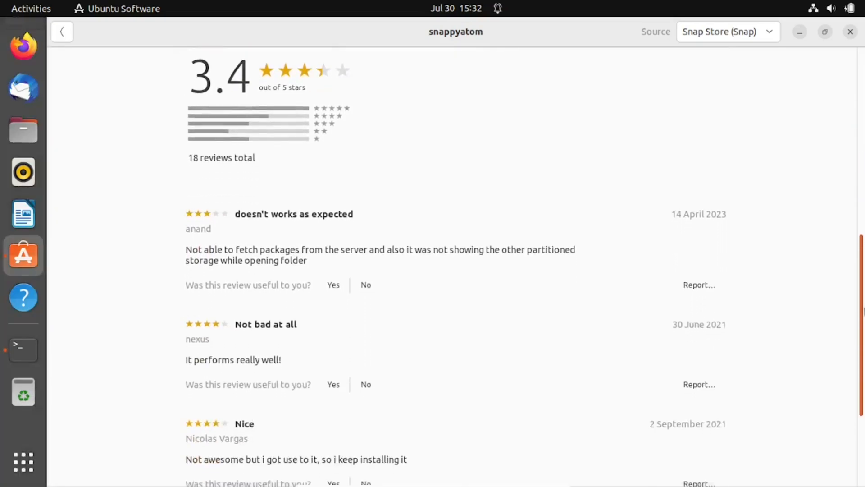
scroll("down", 3)
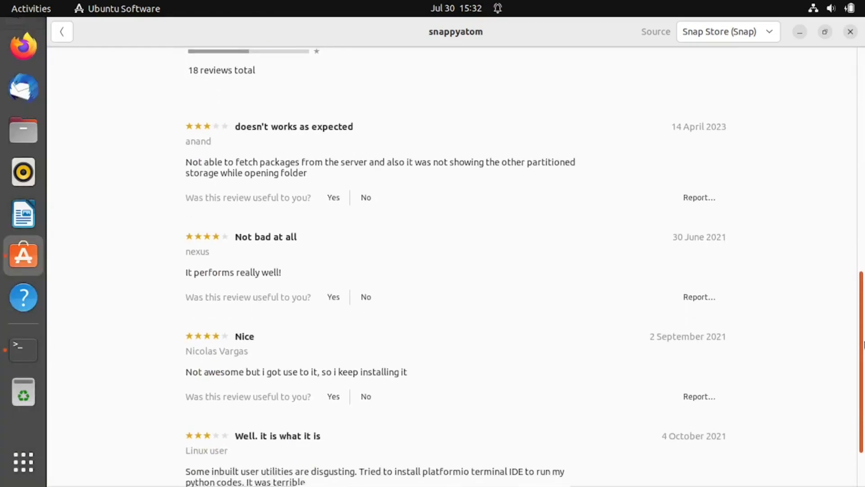
scroll("down", 3)
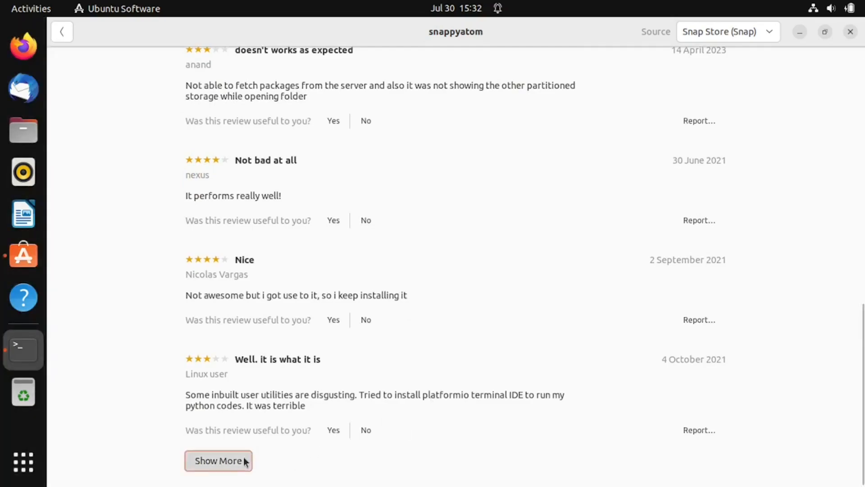
left_click(219, 460)
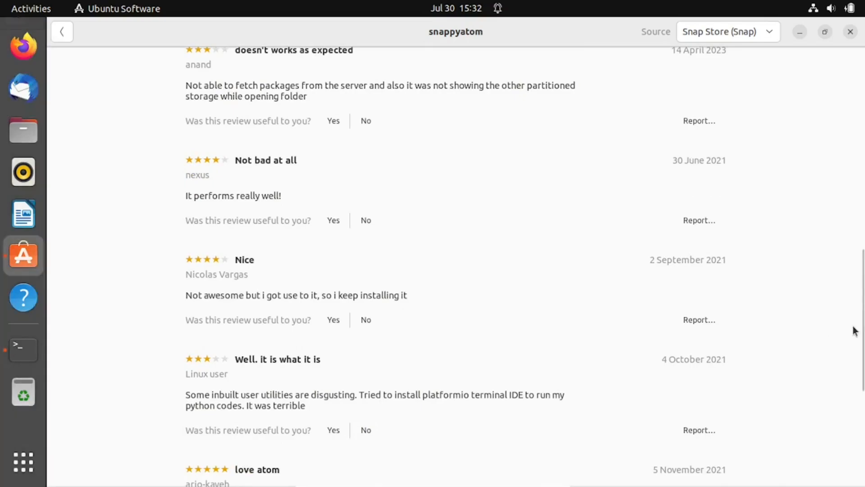